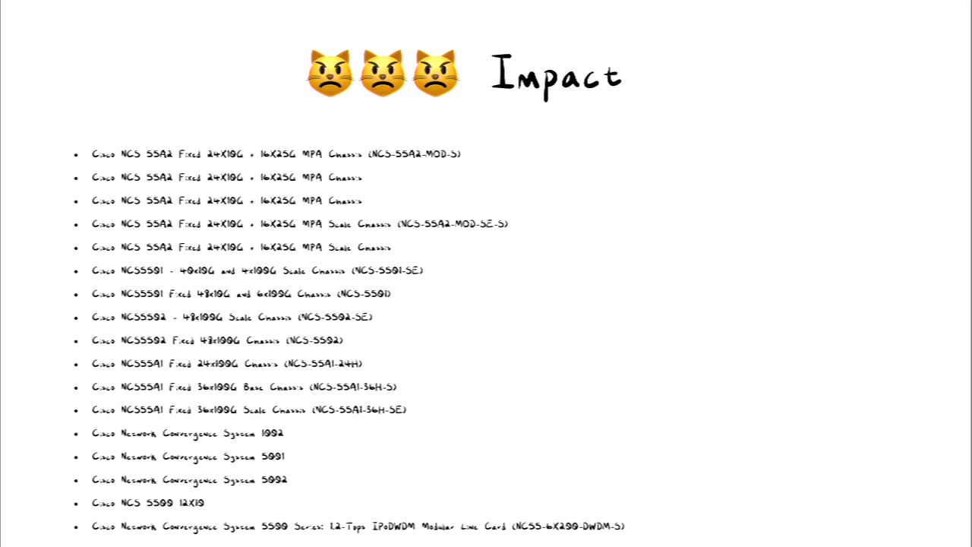
- Advance through the talk video to the live demo's iTerm2 window at the asr-webui-exploit git prompt
scroll(down, 3)
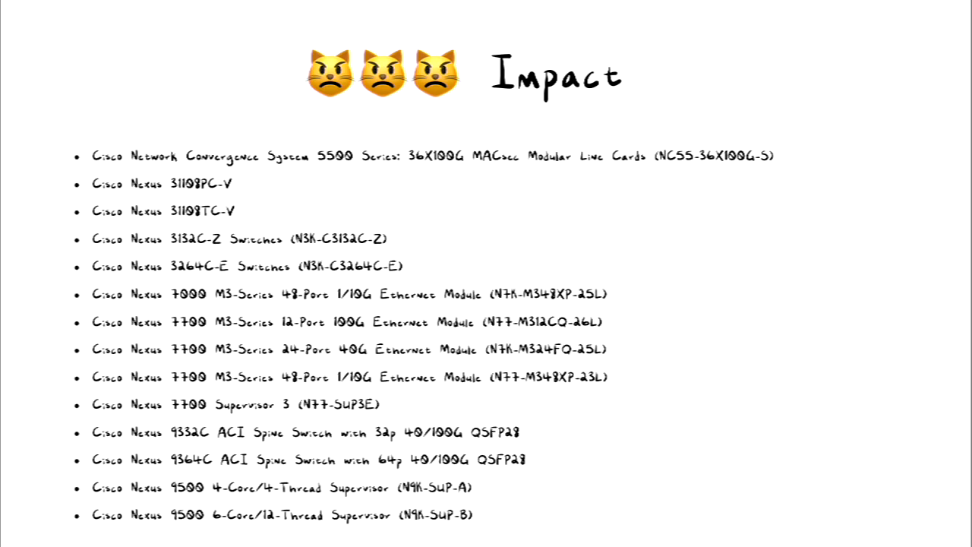
key(right)
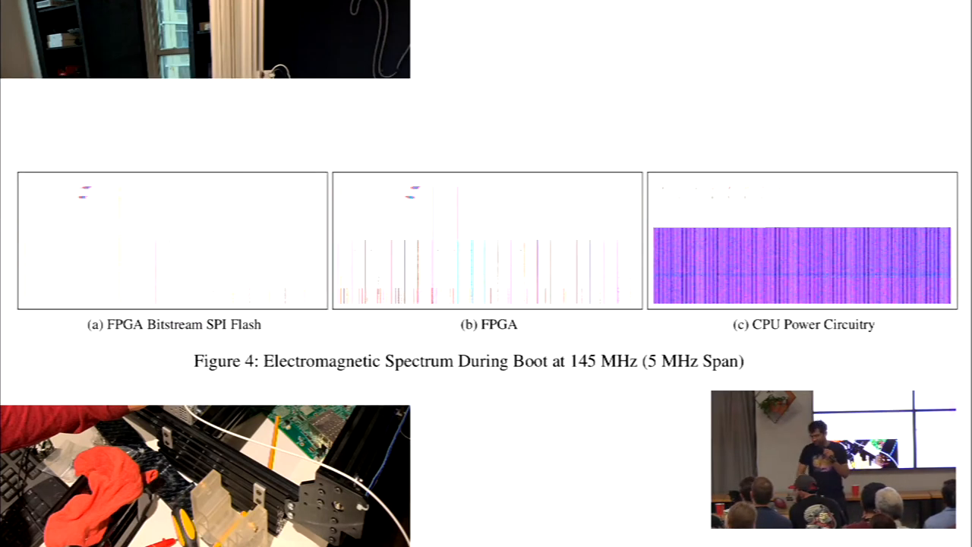
key(Right)
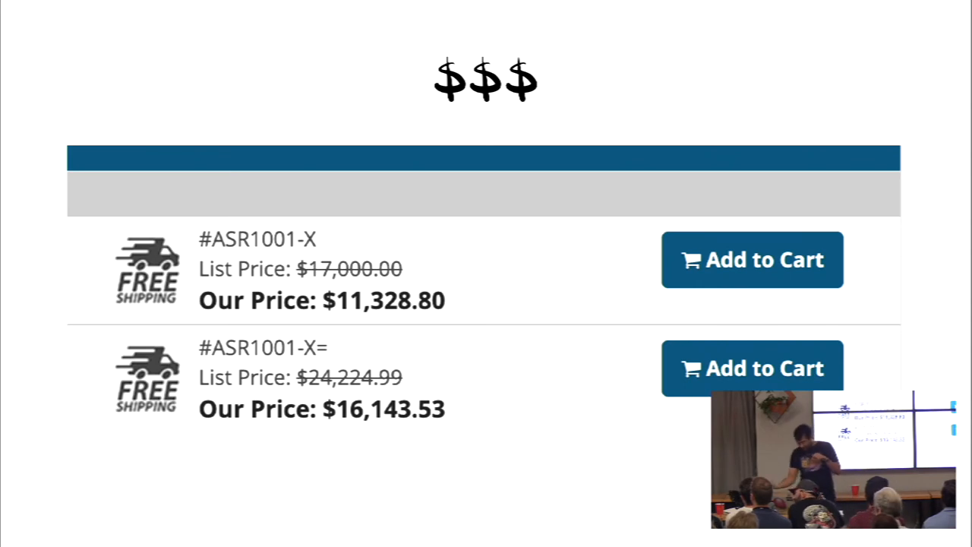
key(Right)
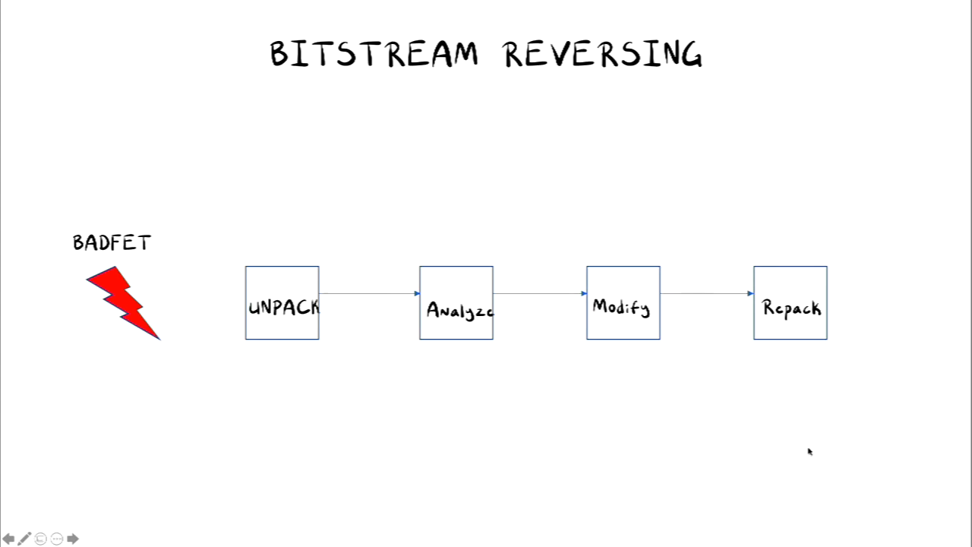
click(73, 538)
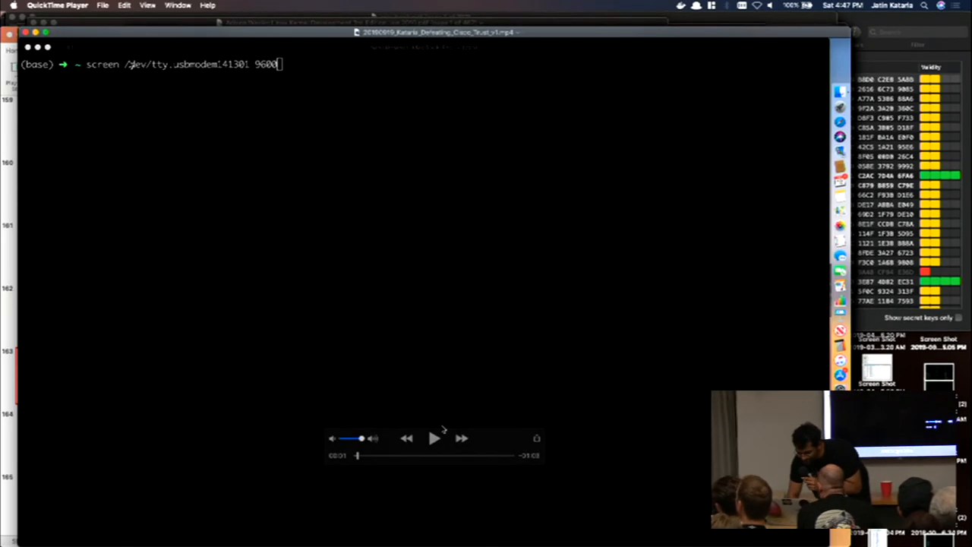
click(434, 437)
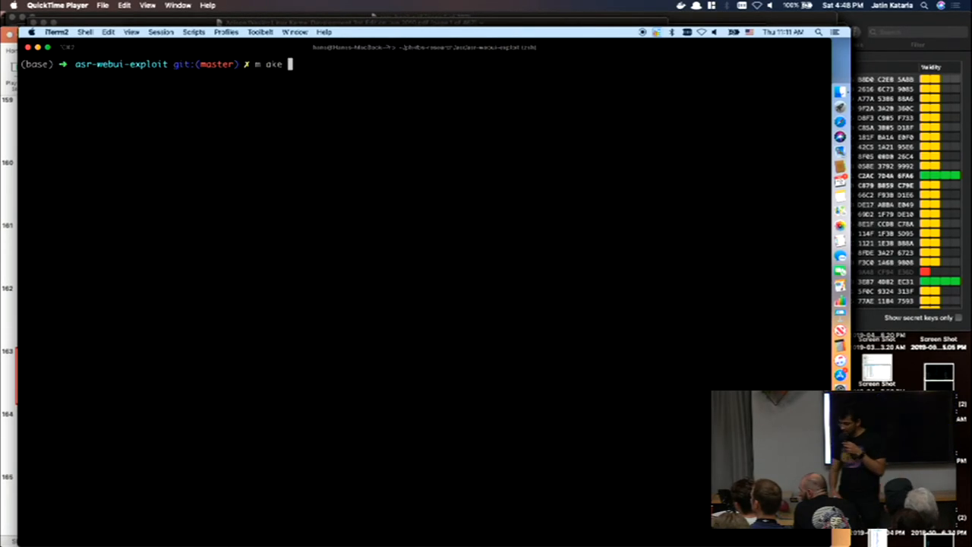
- Run make and let the demo play to the corrupt Boot CPLD integrity failure showing Trust Anchor bypassed
text(make)
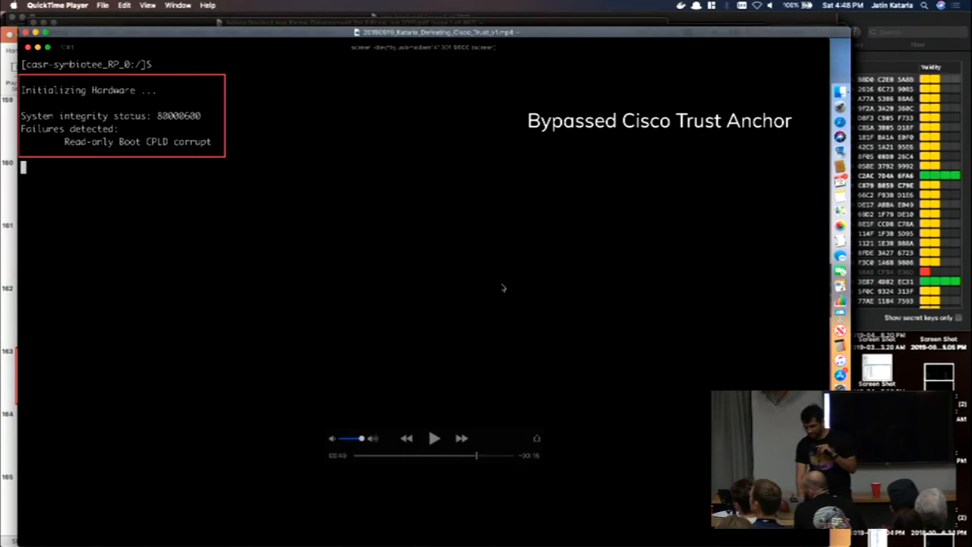
mouse_move(473, 255)
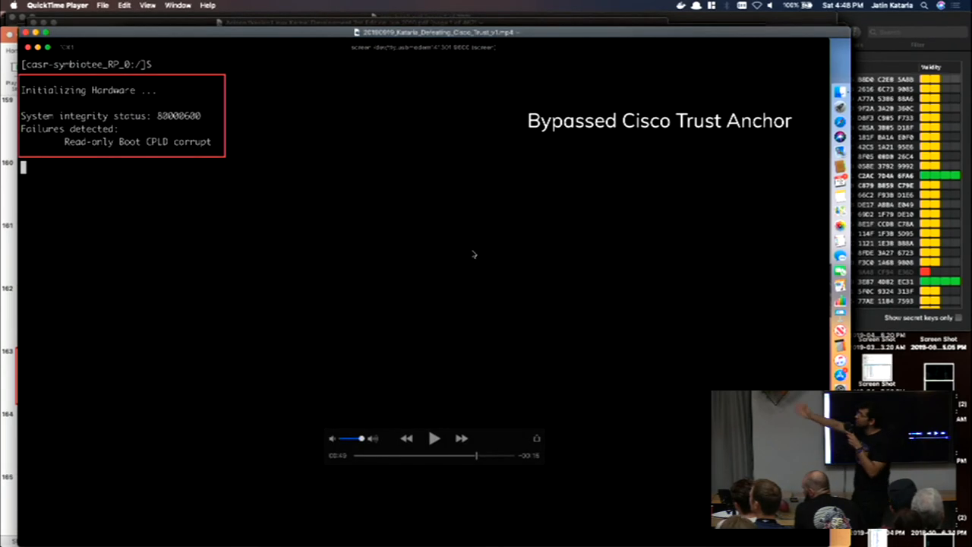